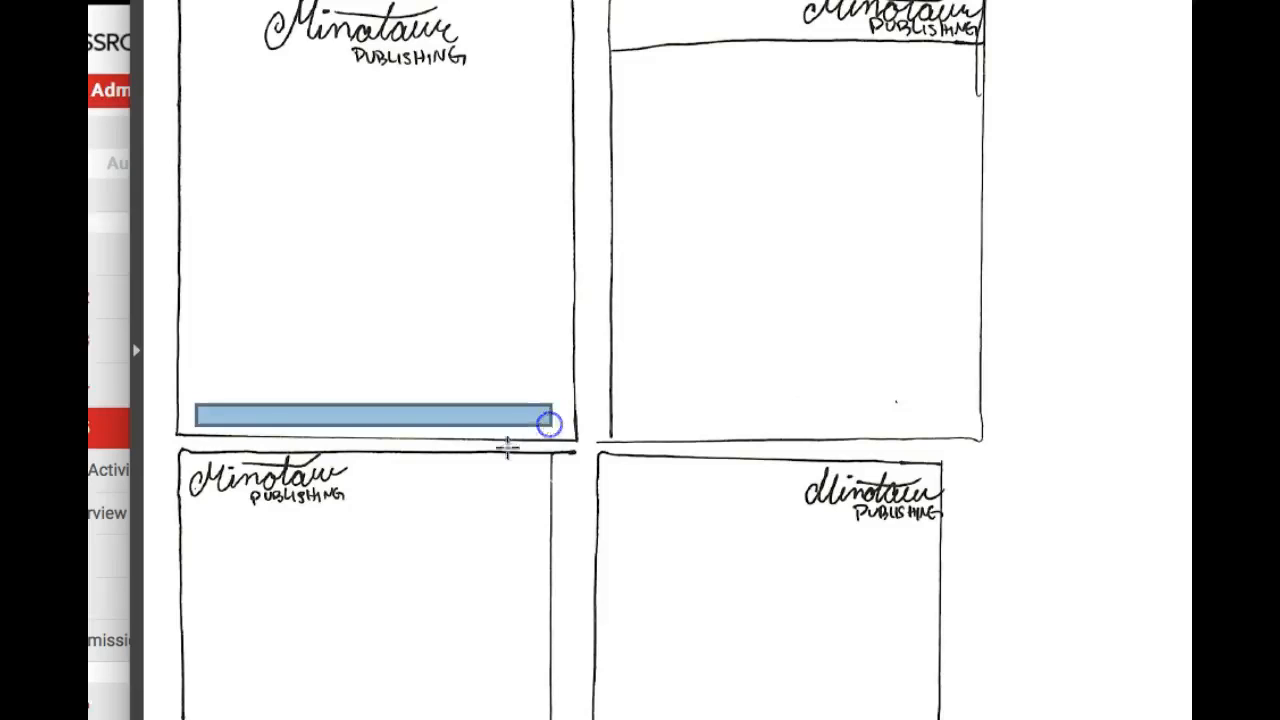
- Position a highlight box just below the Minotaur logo on the MP monogram letterhead sketch
{"action": "scroll", "scroll_direction": "down", "scroll_amount": 3}
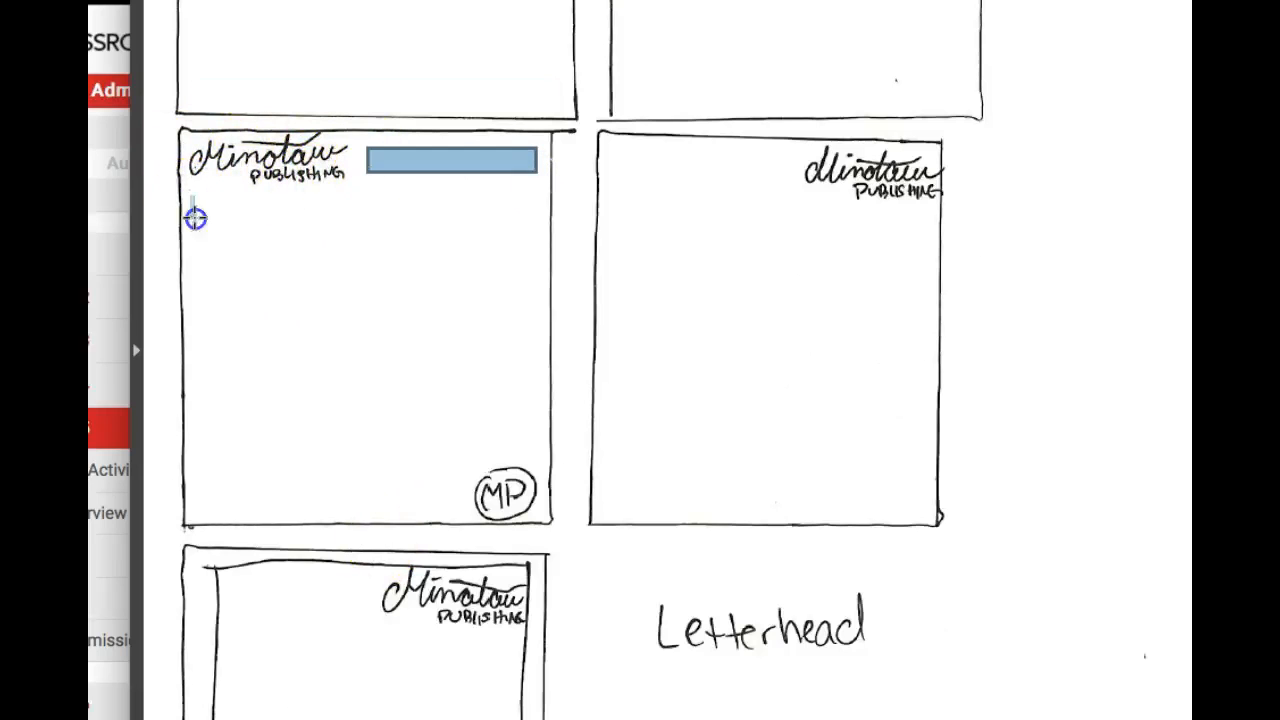
{"action": "left_click_drag", "start_coordinate": [450, 160], "coordinate": [282, 204]}
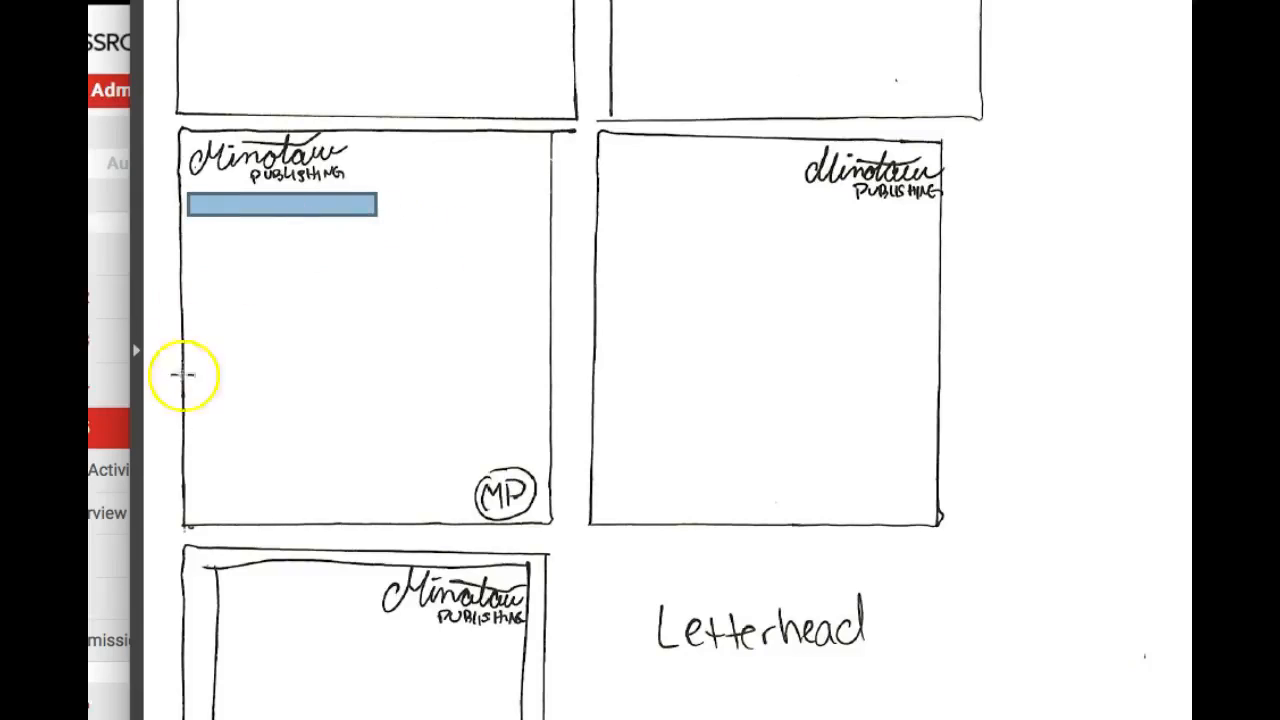
{"action": "mouse_move", "coordinate": [670, 178]}
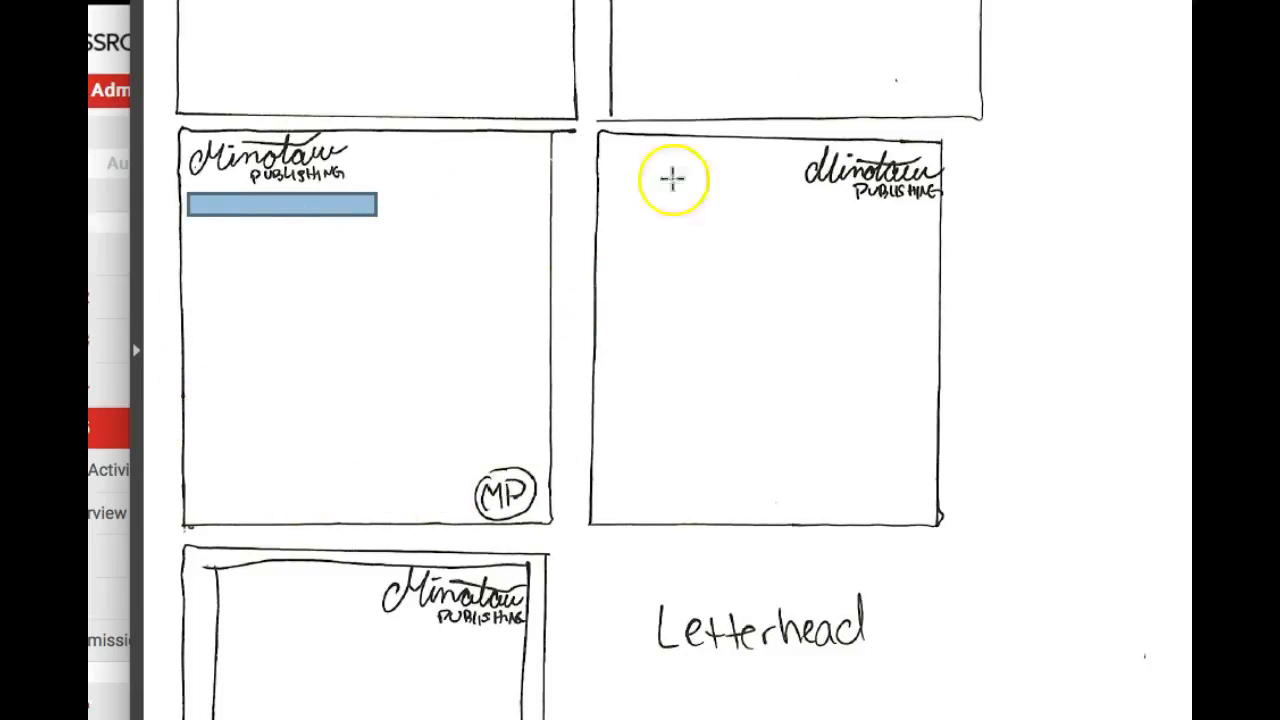
{"action": "mouse_move", "coordinate": [814, 378]}
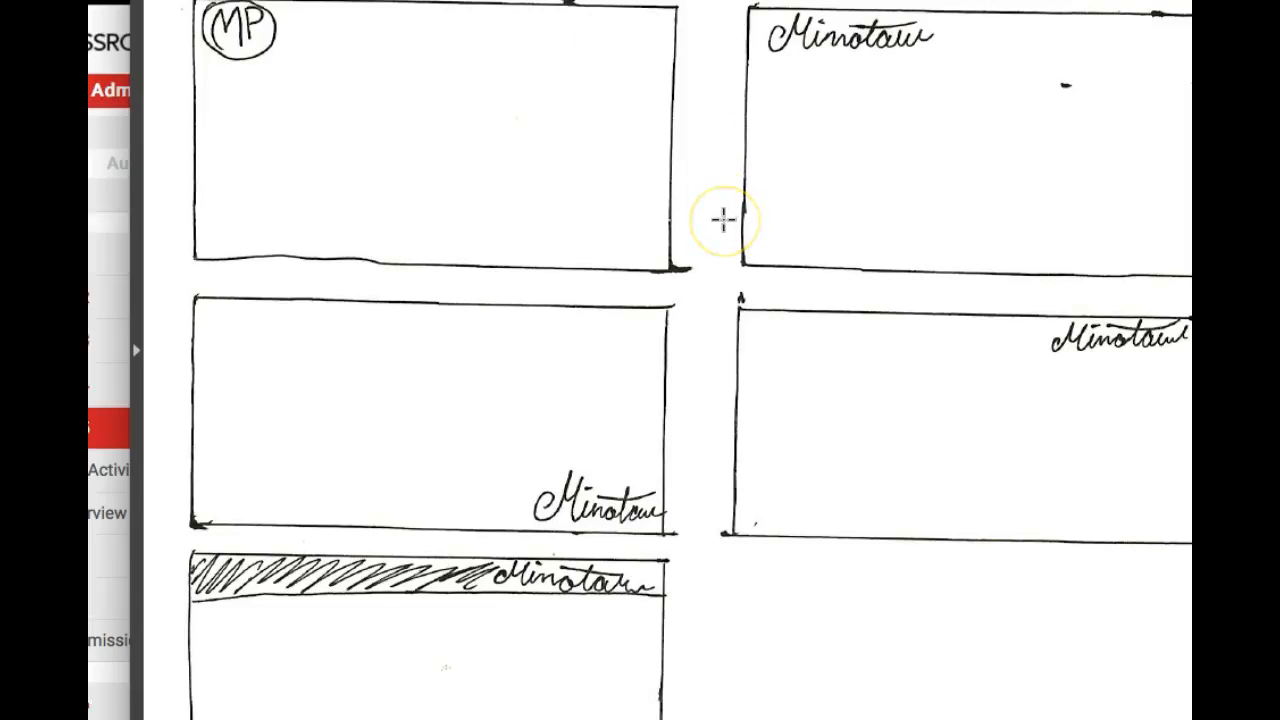
{"action": "mouse_move", "coordinate": [687, 245]}
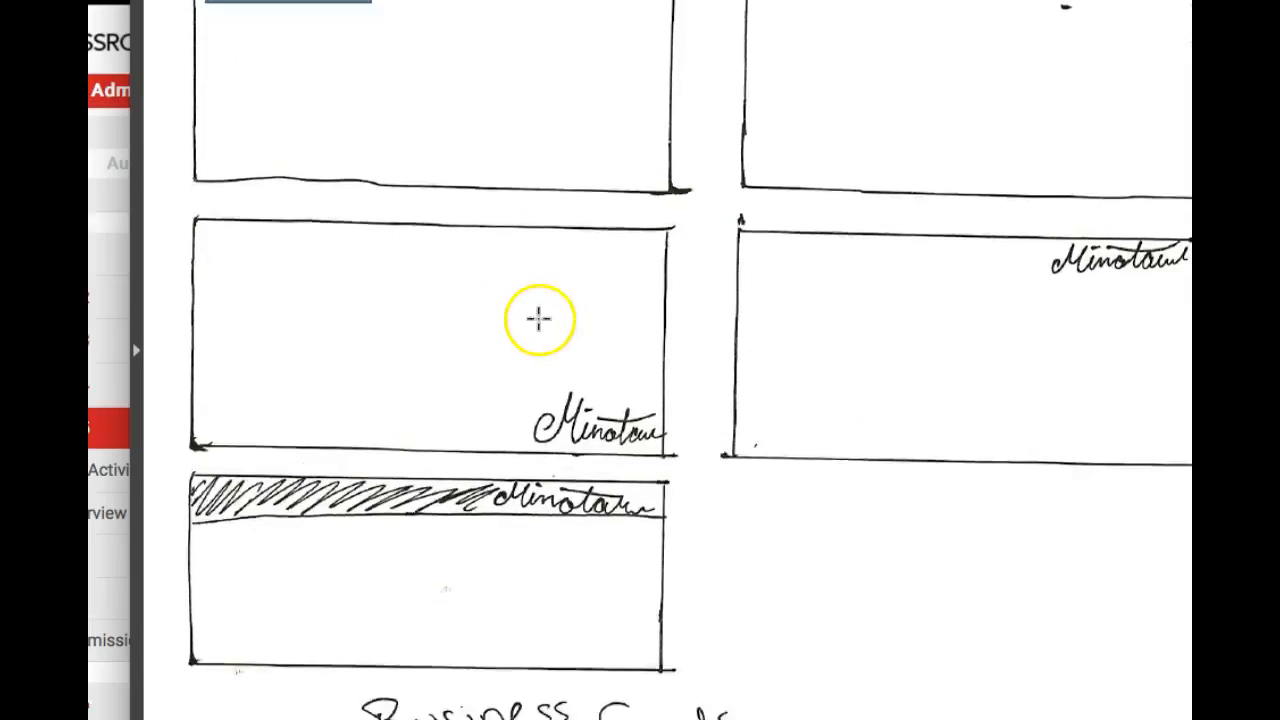
- Place a highlight box on the lower-left of the hatched-banner envelope sketch and commit it
{"action": "left_click_drag", "start_coordinate": [205, 595], "coordinate": [315, 655]}
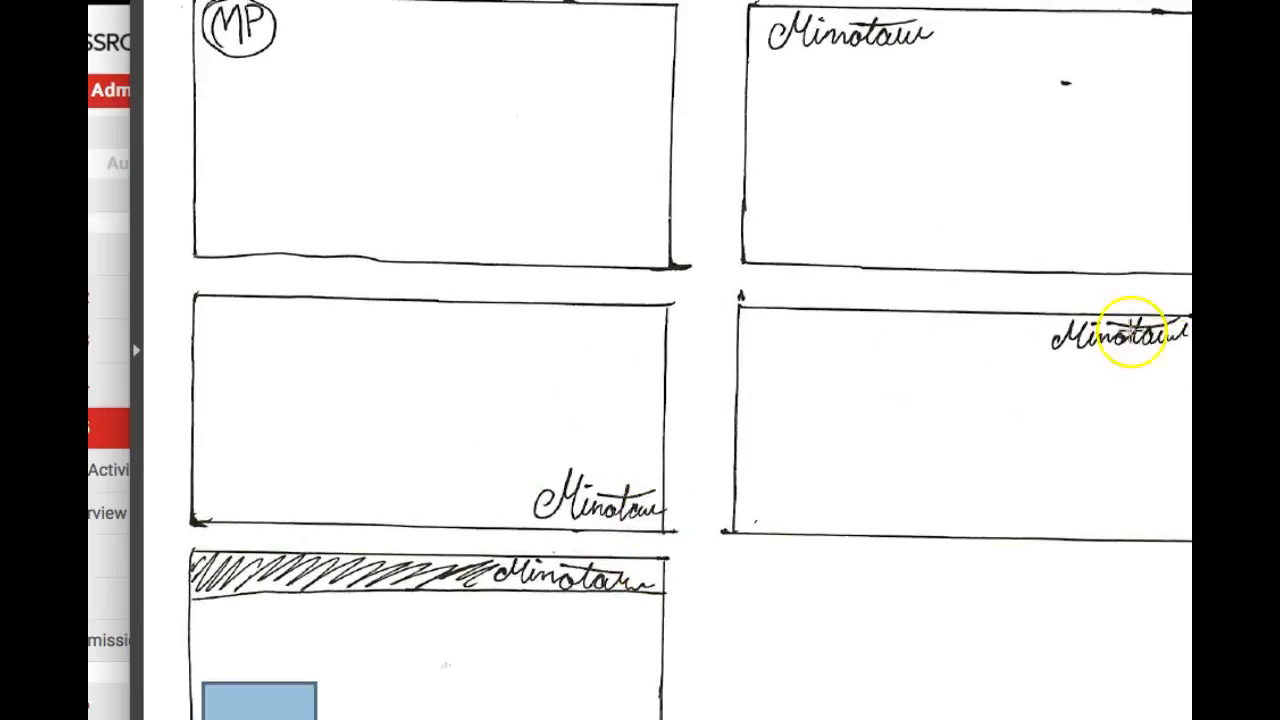
{"action": "left_click", "coordinate": [1120, 340]}
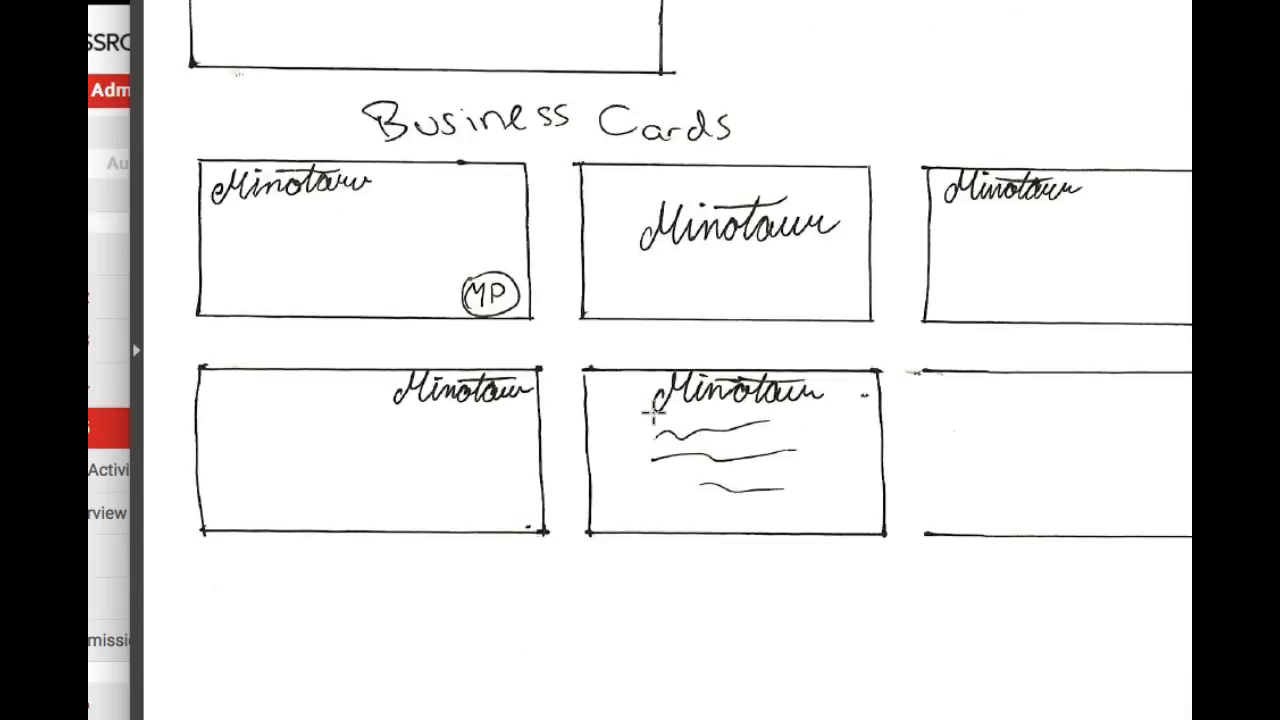
{"action": "mouse_move", "coordinate": [720, 285]}
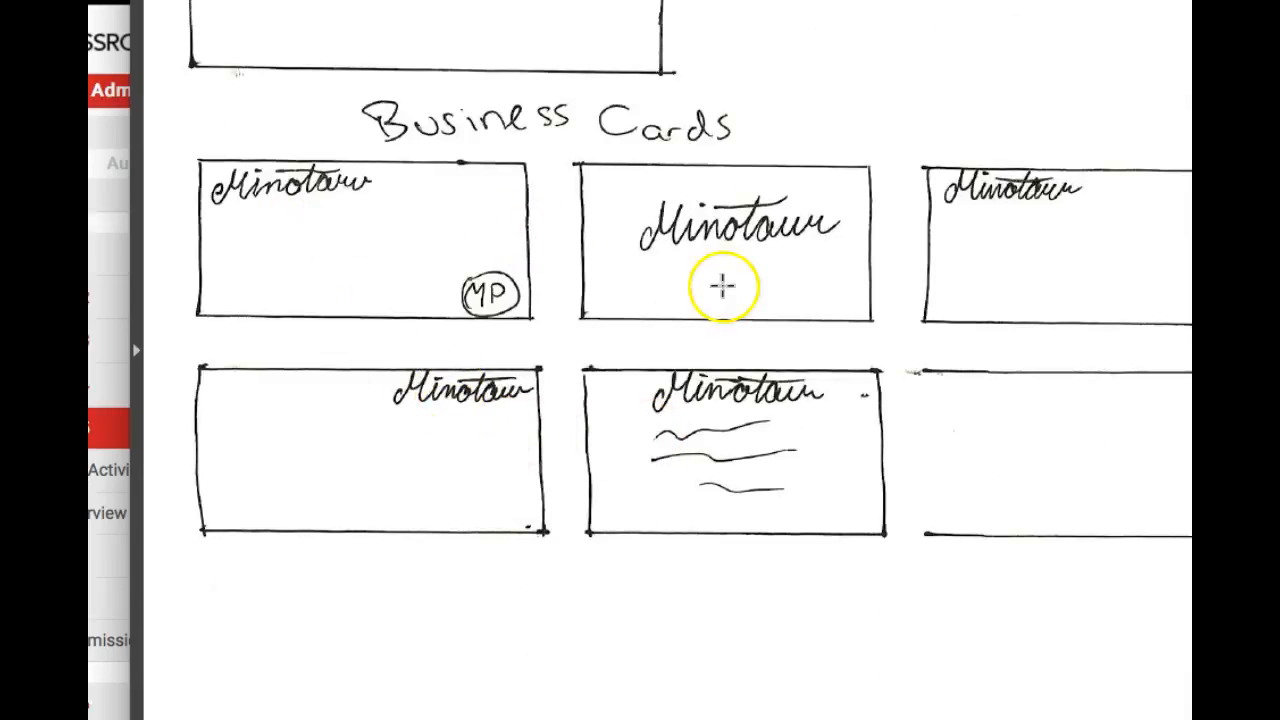
{"action": "mouse_move", "coordinate": [895, 232]}
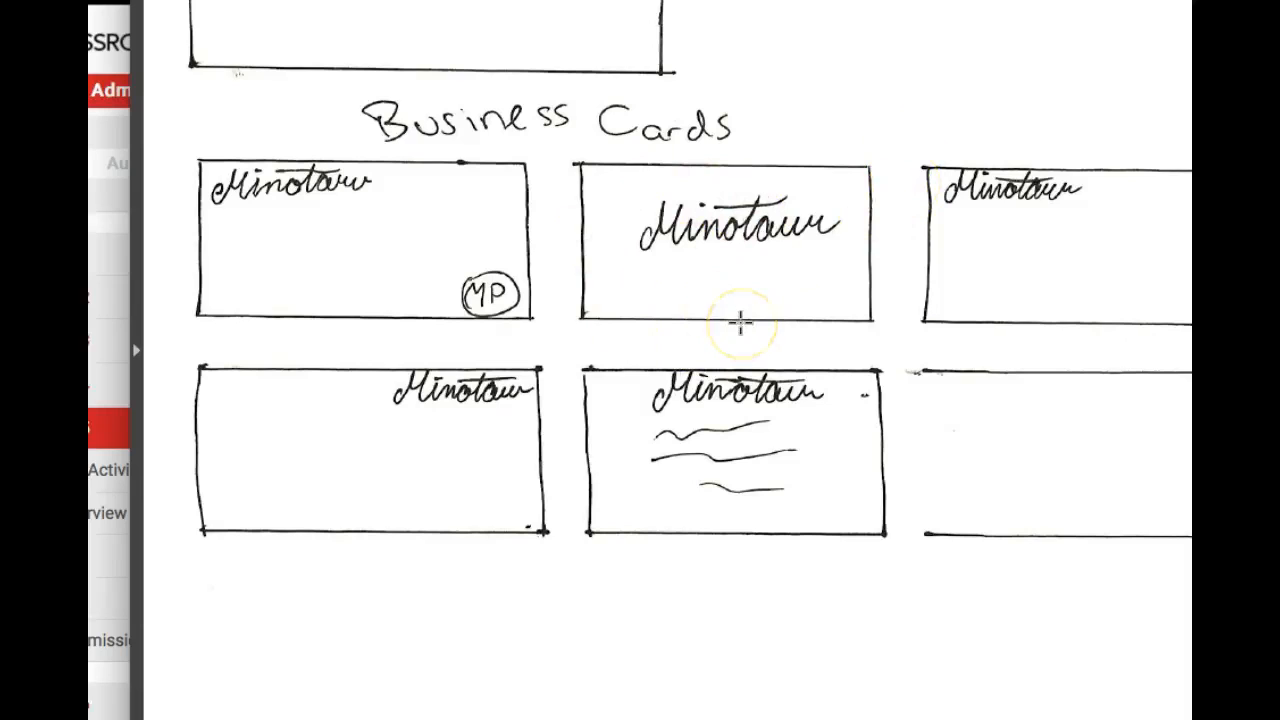
{"action": "mouse_move", "coordinate": [817, 261]}
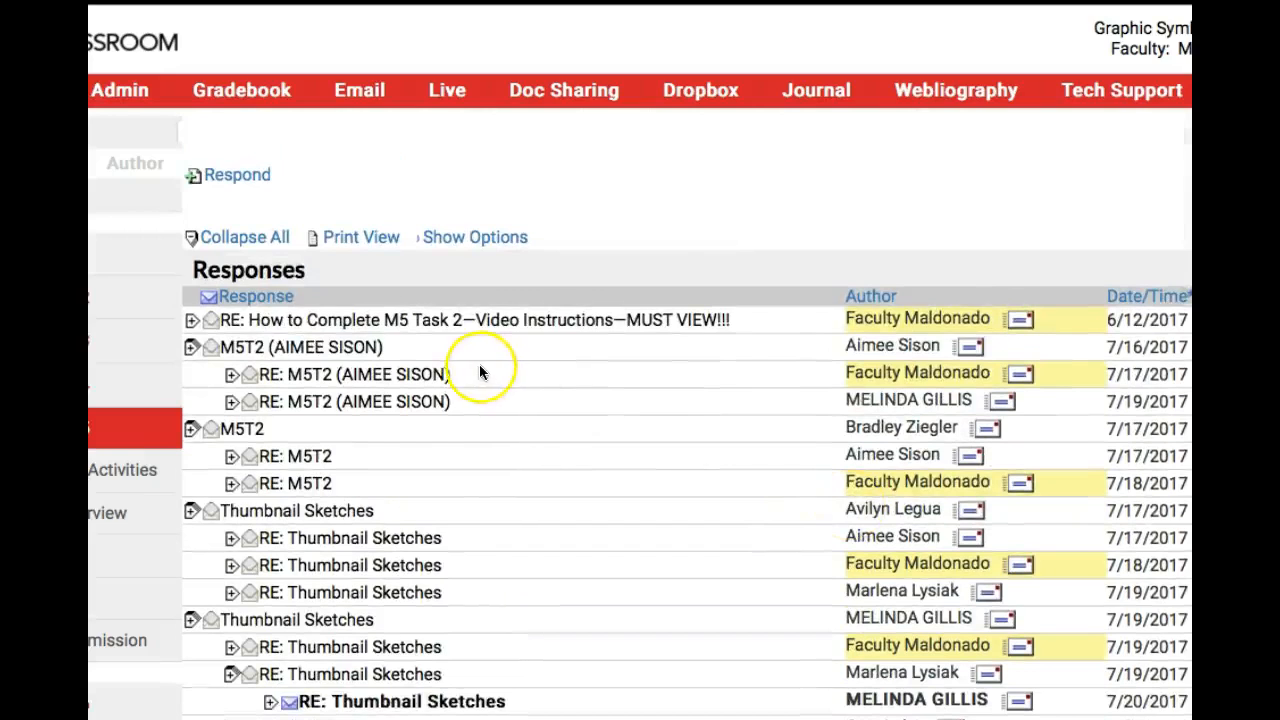
{"action": "mouse_move", "coordinate": [920, 392]}
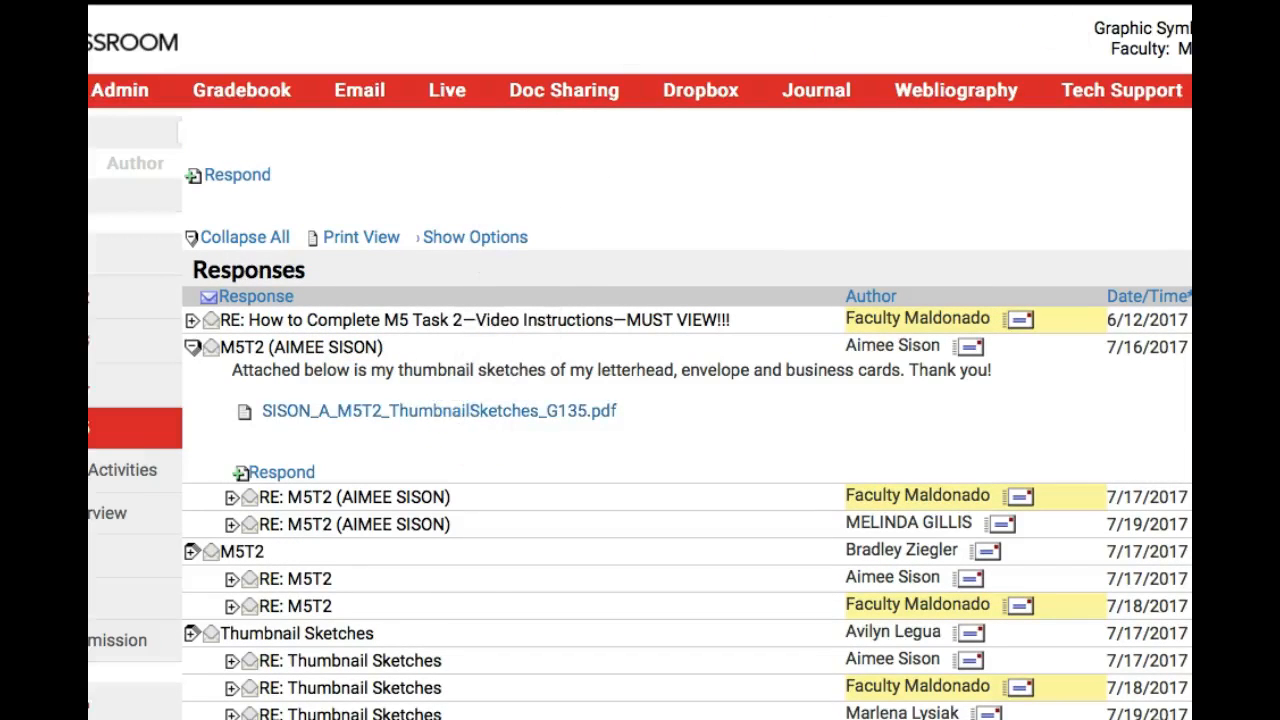
{"action": "left_click", "coordinate": [433, 411]}
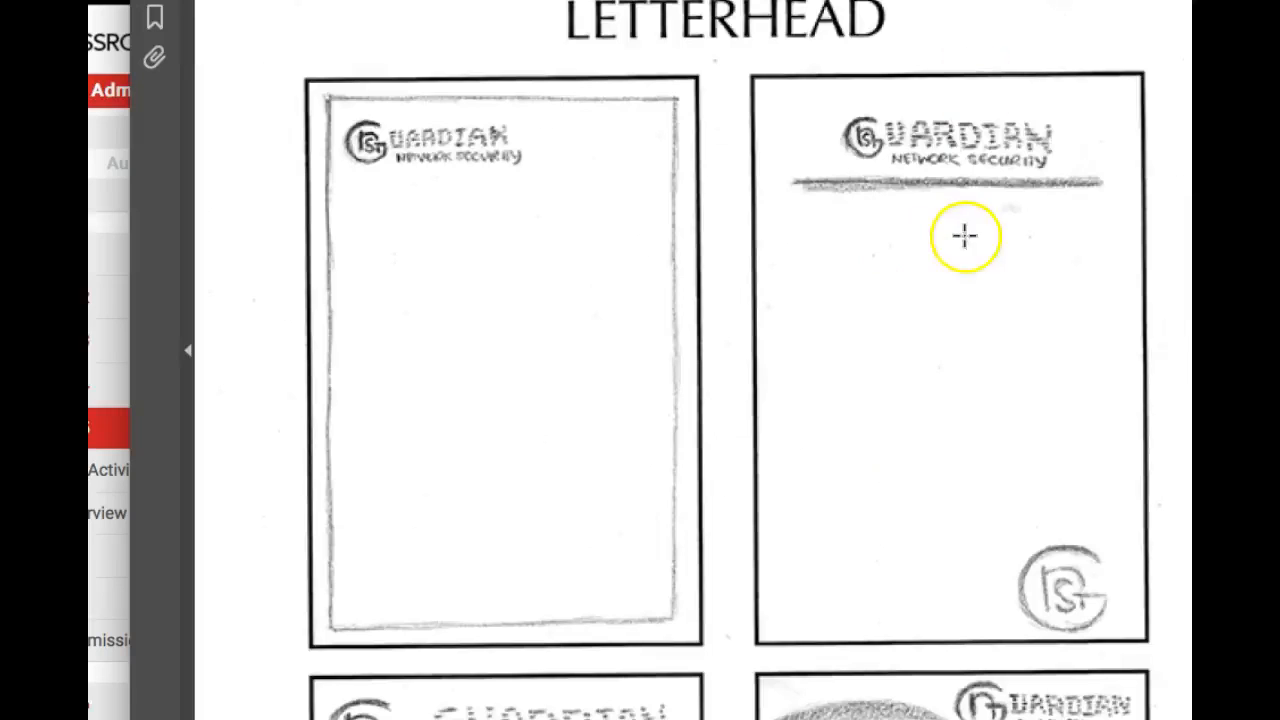
{"action": "mouse_move", "coordinate": [1019, 105]}
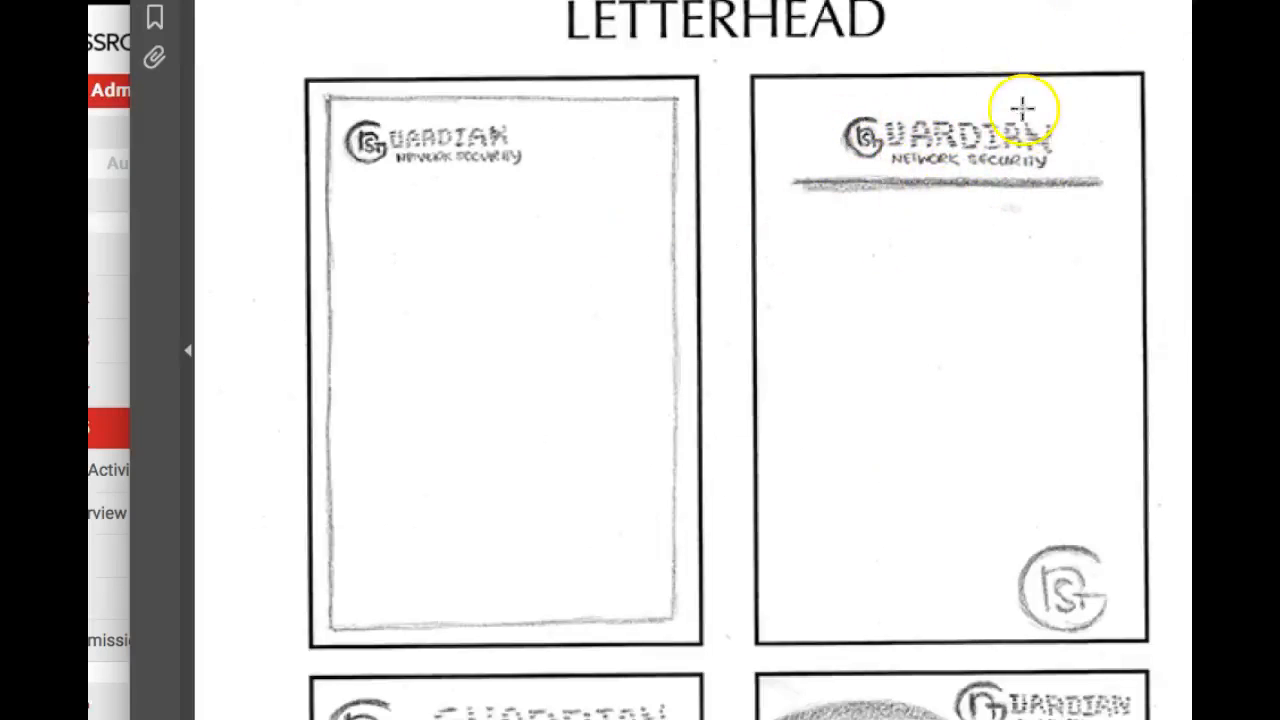
{"action": "scroll", "scroll_direction": "down", "scroll_amount": 3}
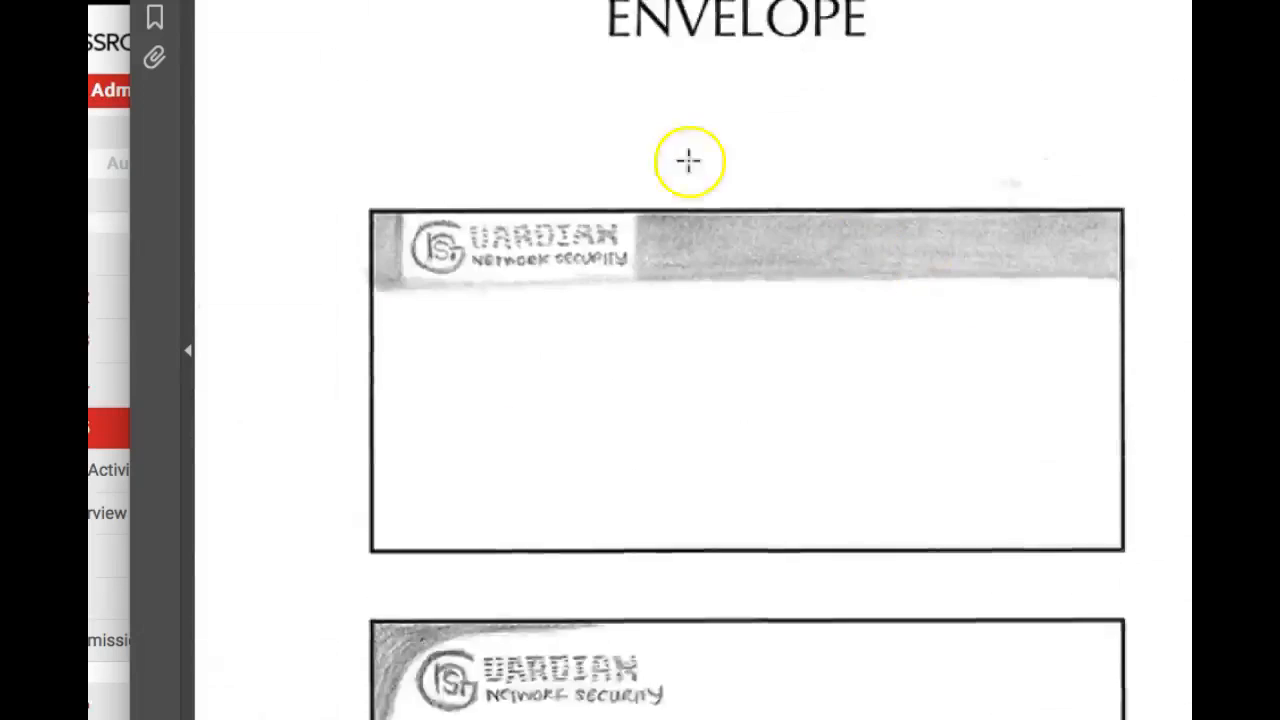
{"action": "scroll", "scroll_direction": "down", "scroll_amount": 3}
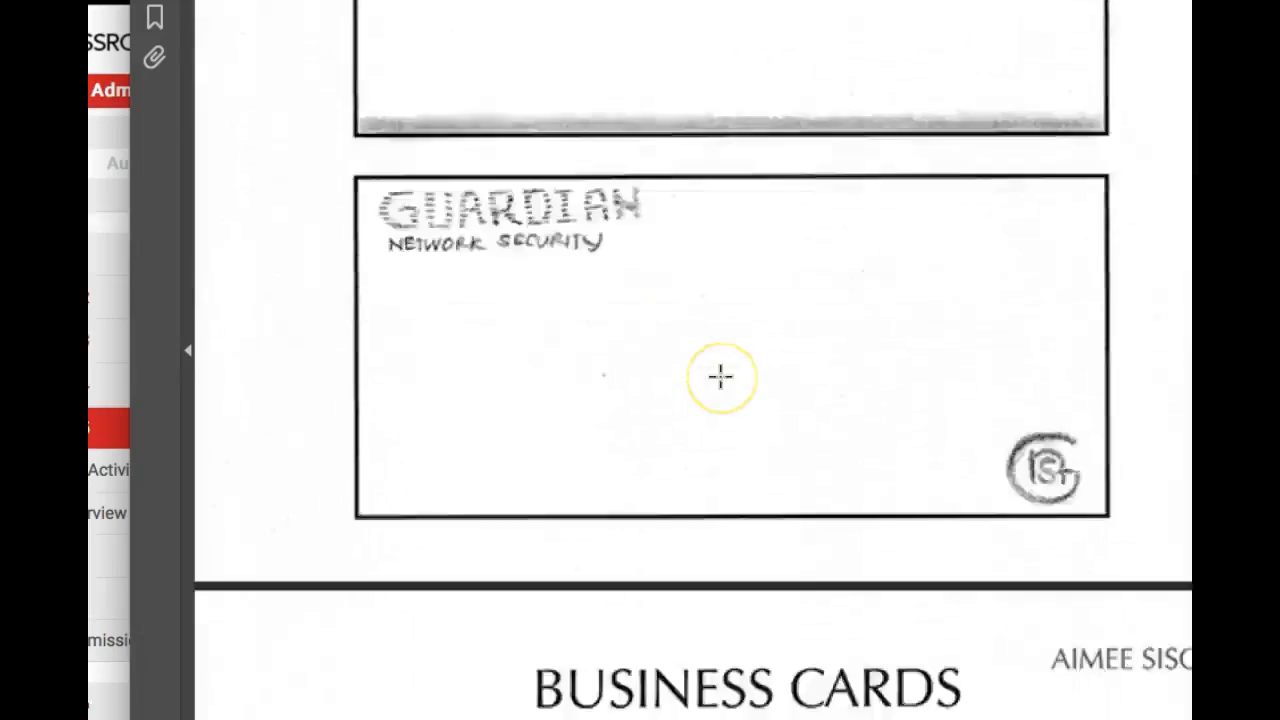